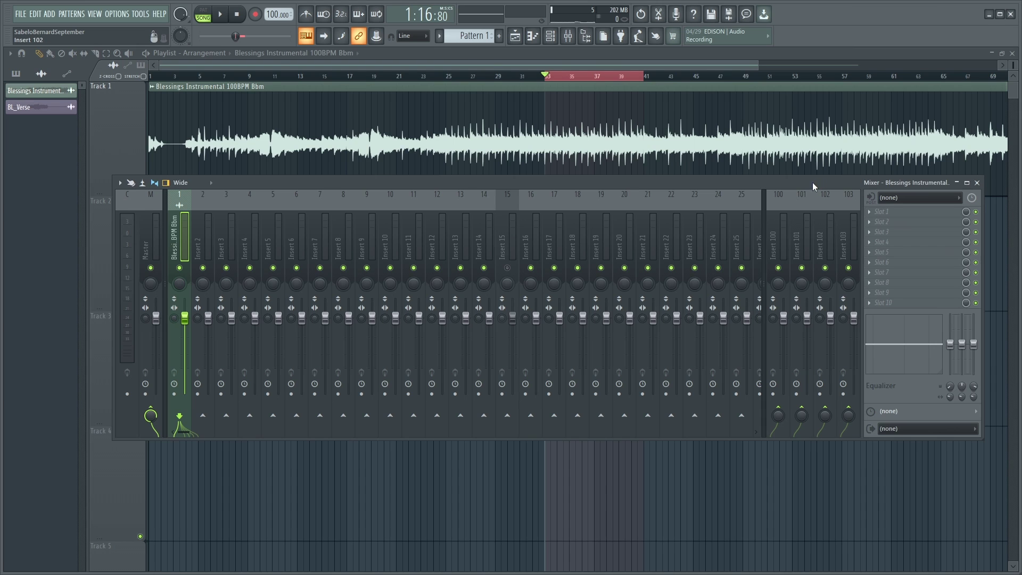
Load Fruity Limiter into the first effect slot of the Blessings Instrumental mixer track
click(884, 212)
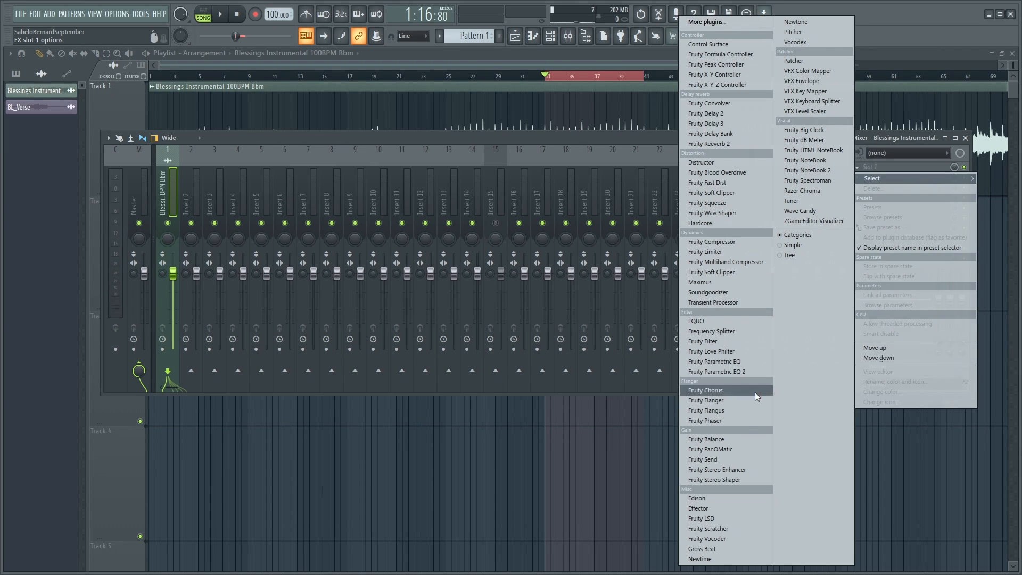
mouse_move(709, 449)
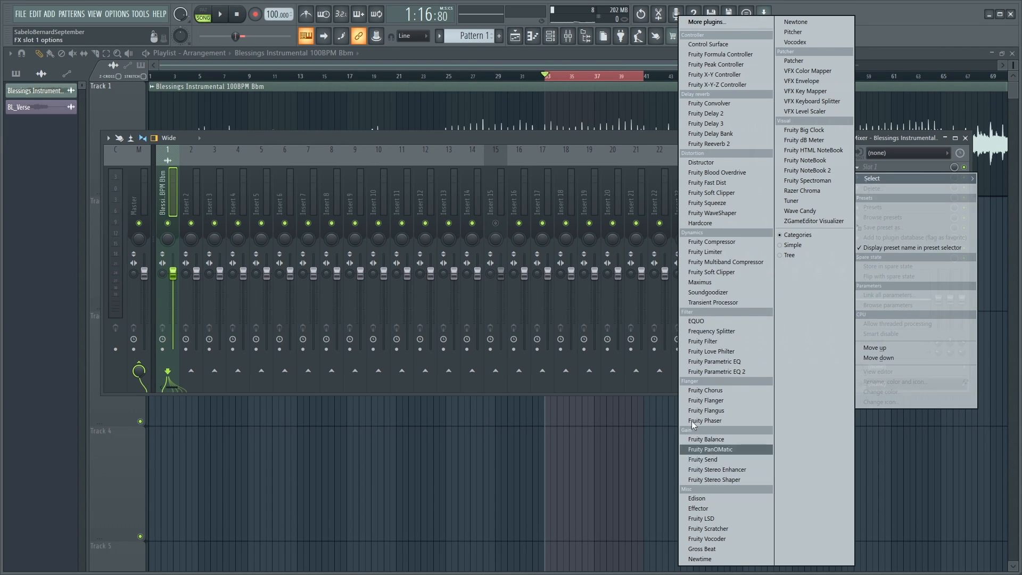
click(705, 250)
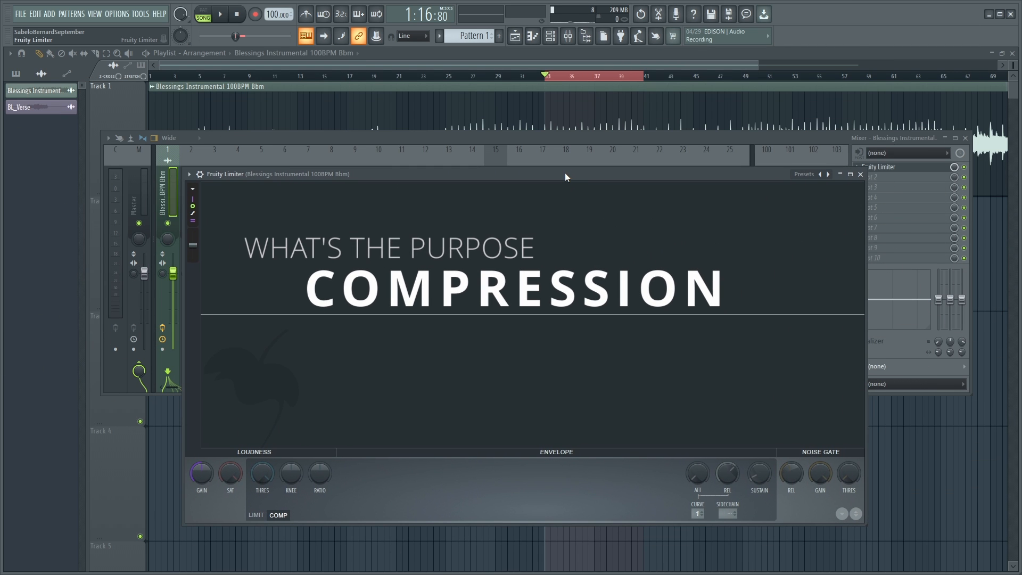
mouse_move(525, 177)
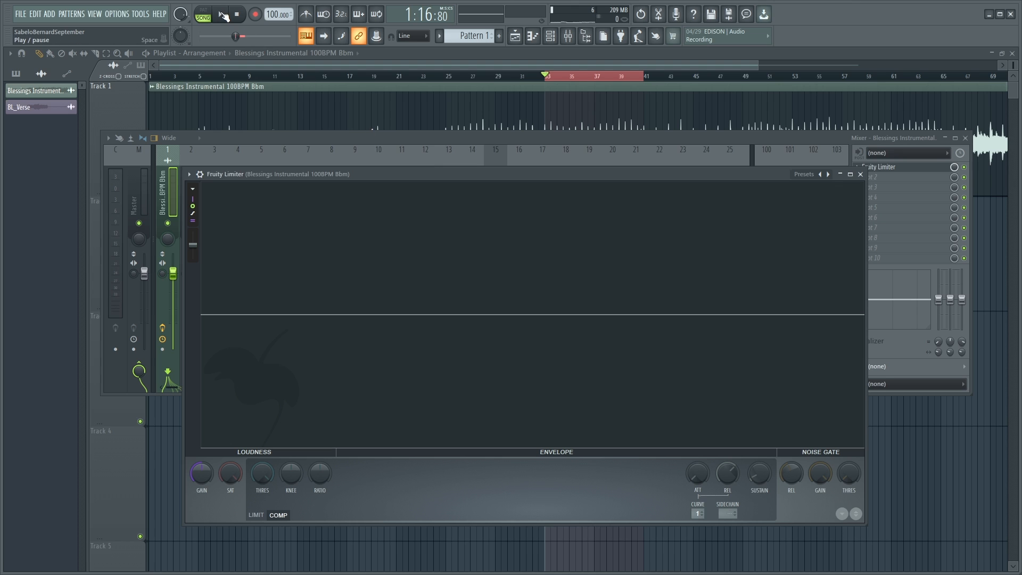
click(220, 14)
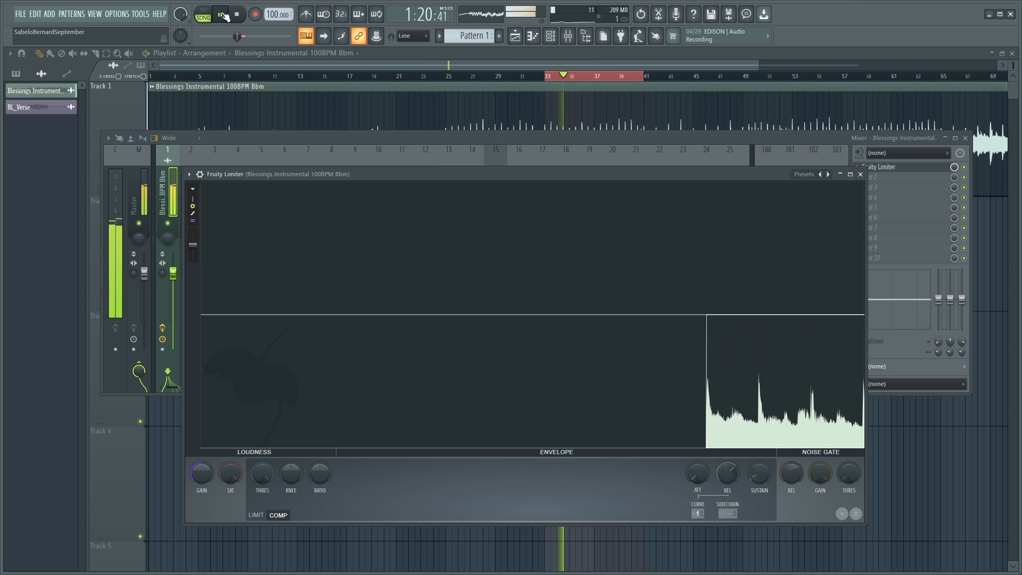
click(221, 14)
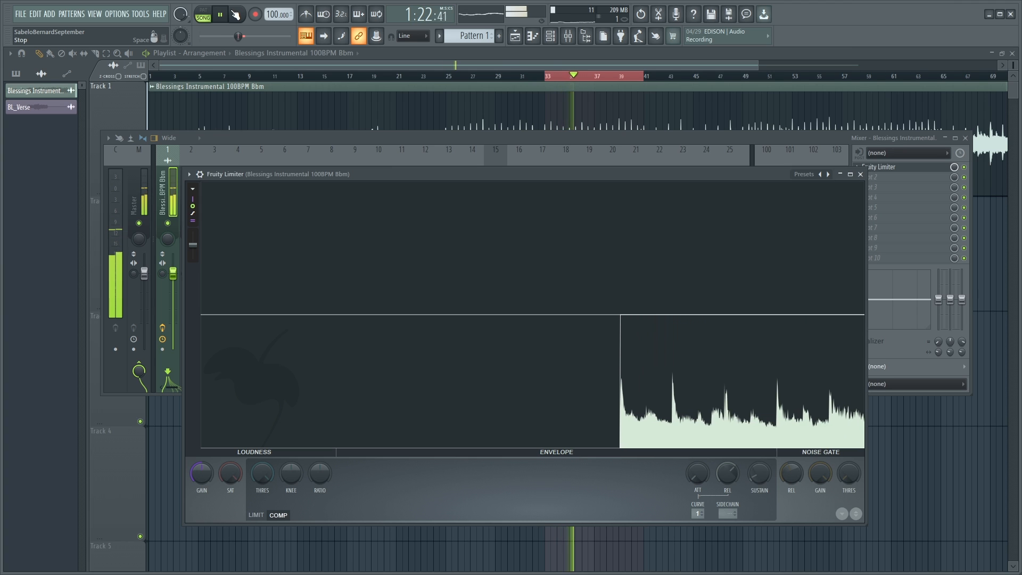
click(219, 14)
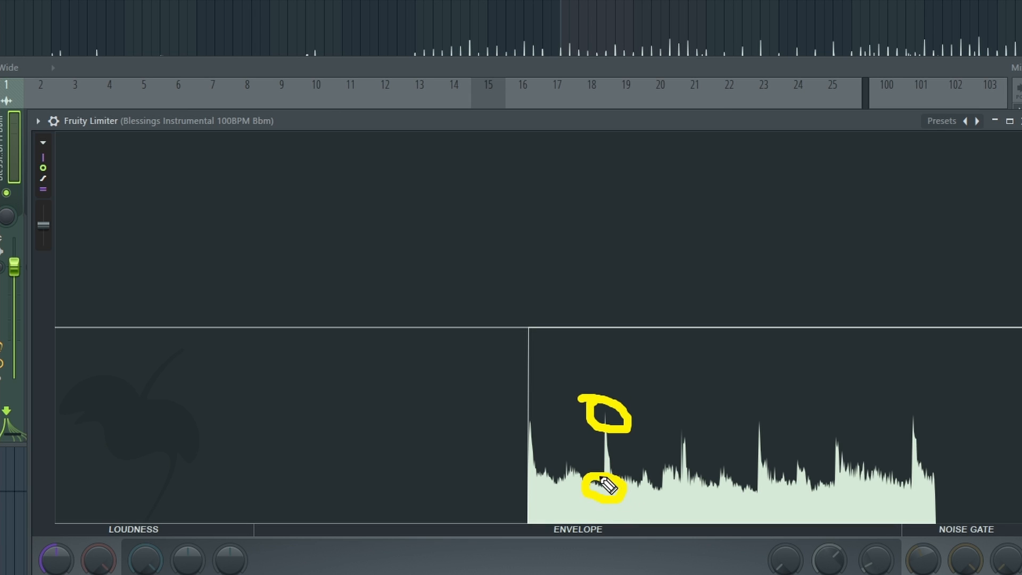
mouse_move(616, 440)
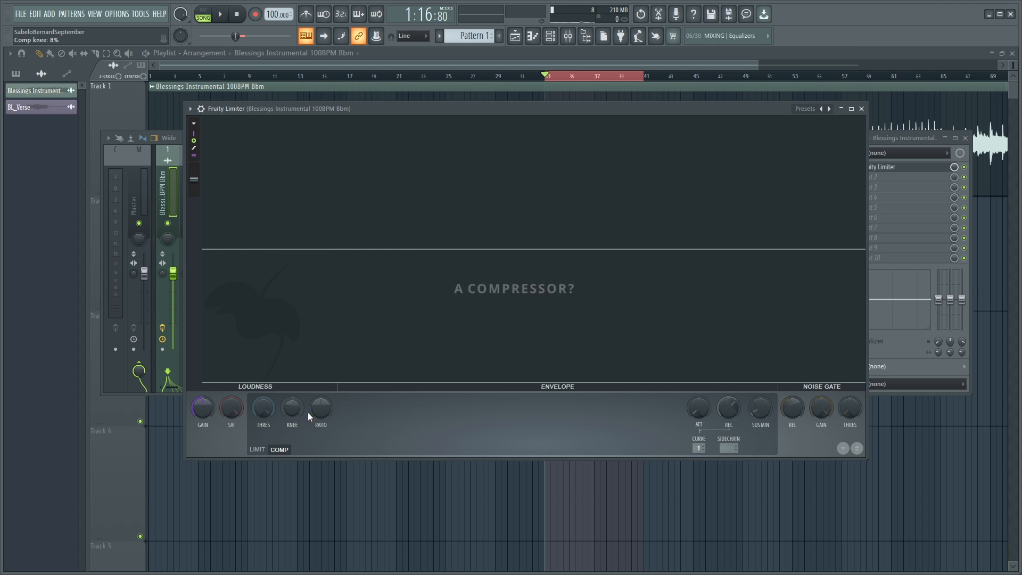
mouse_move(378, 422)
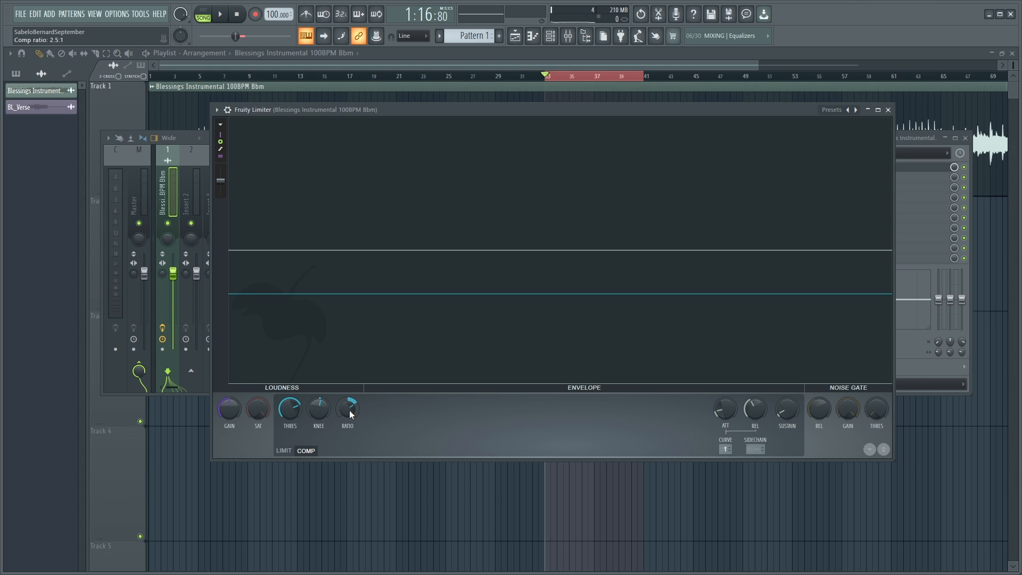
mouse_move(346, 416)
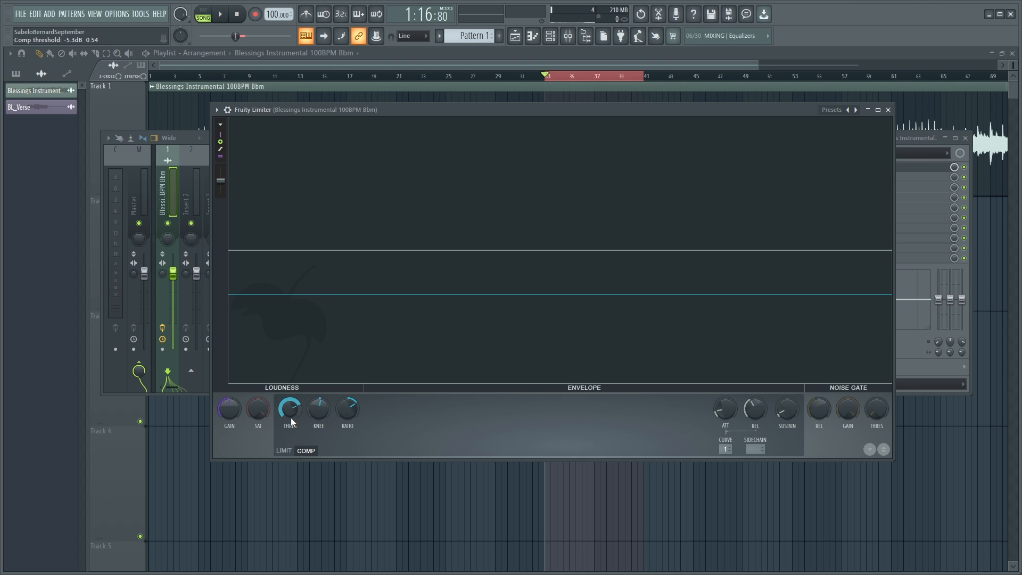
Audition the instrumental, then lower the limiter's compression threshold to -15.0 dB
click(220, 14)
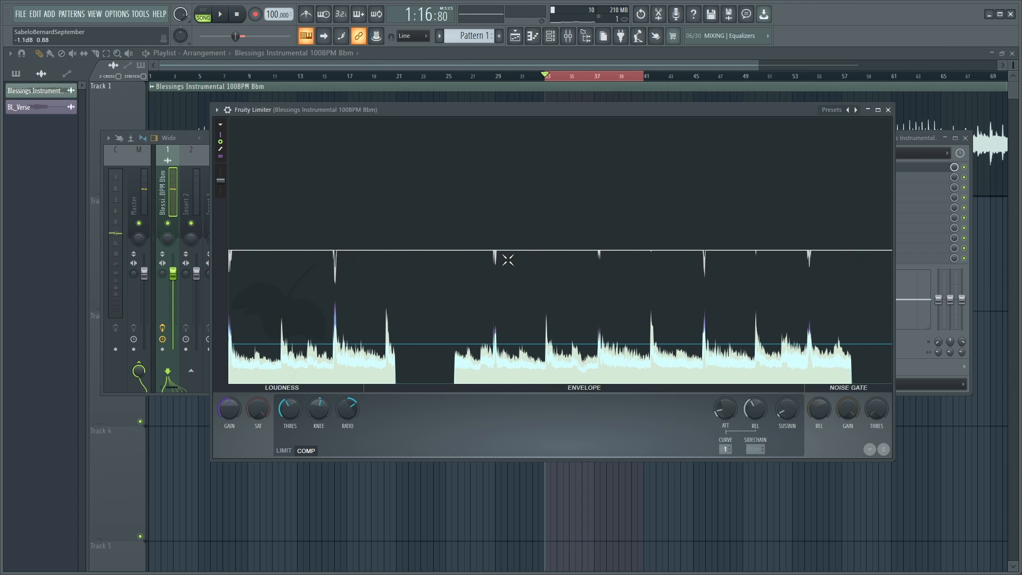
click(220, 15)
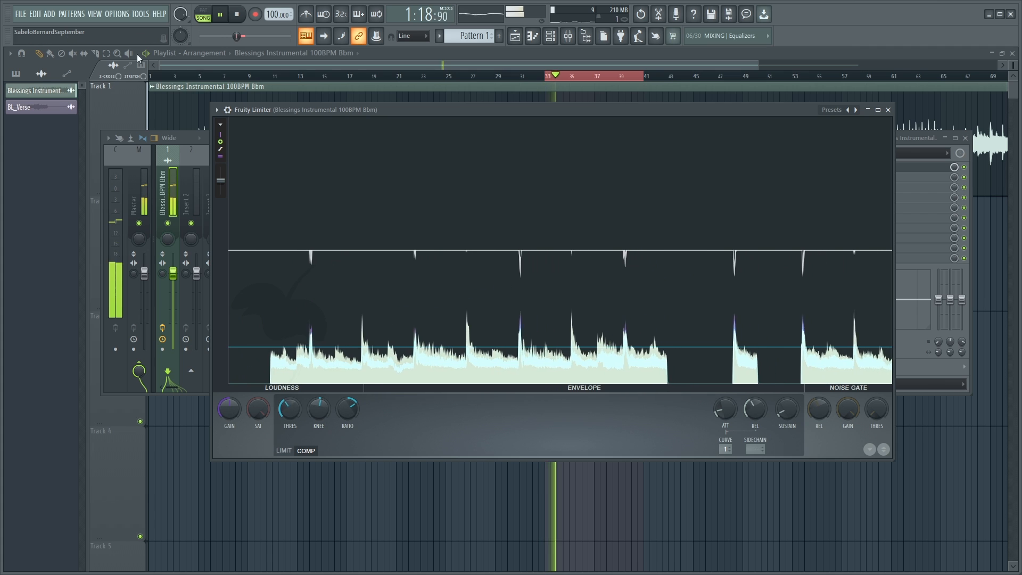
click(220, 14)
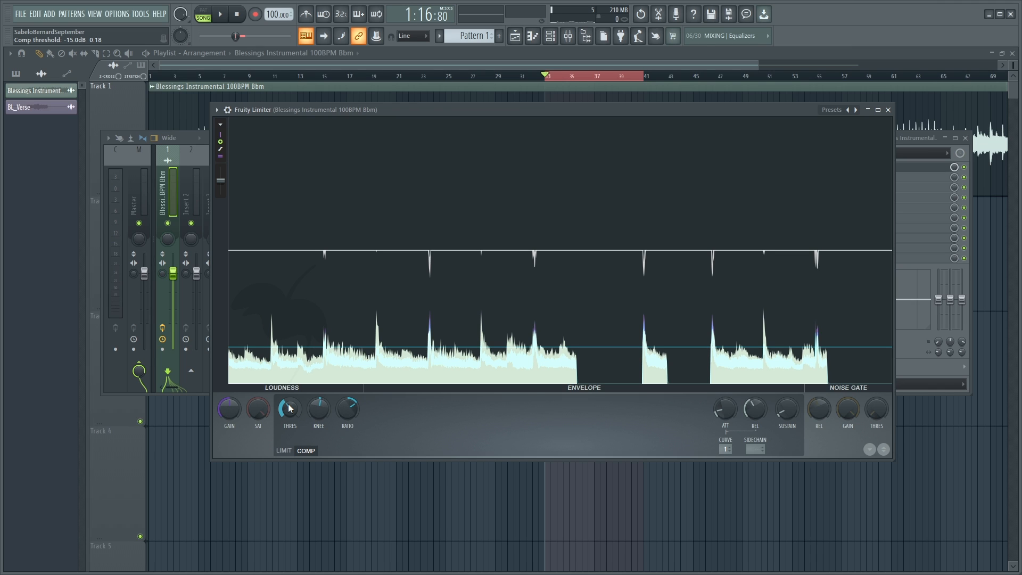
click(220, 14)
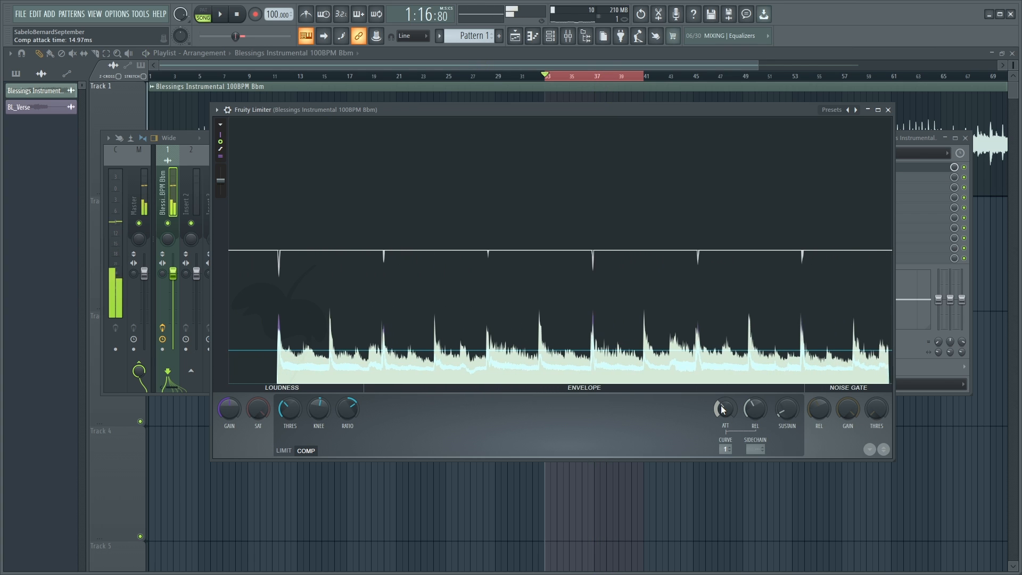
Set the compressor attack (ATT) to about 14.97 ms
click(221, 14)
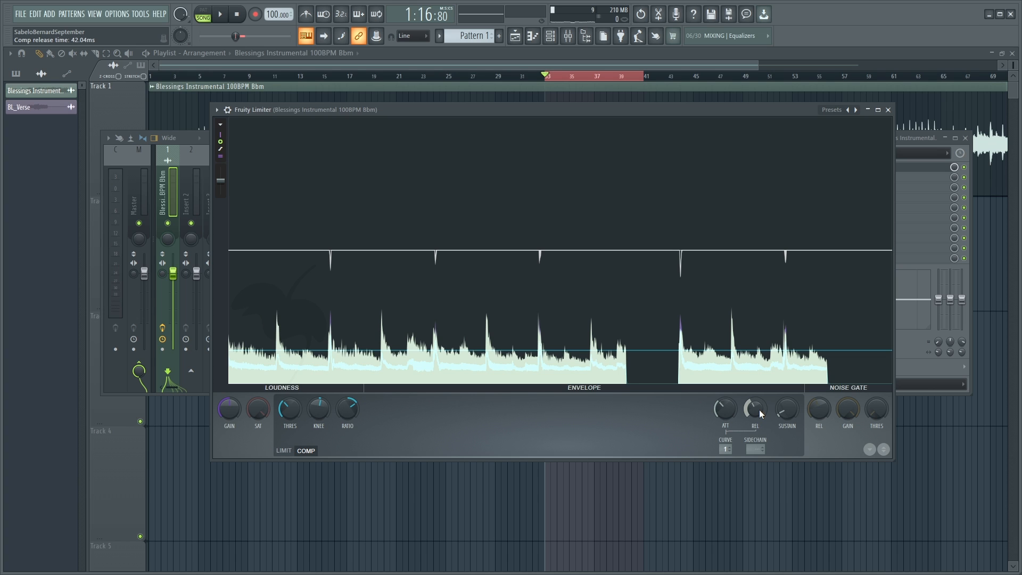
Adjust the compressor release (REL), settling at about 51.06 ms
click(221, 13)
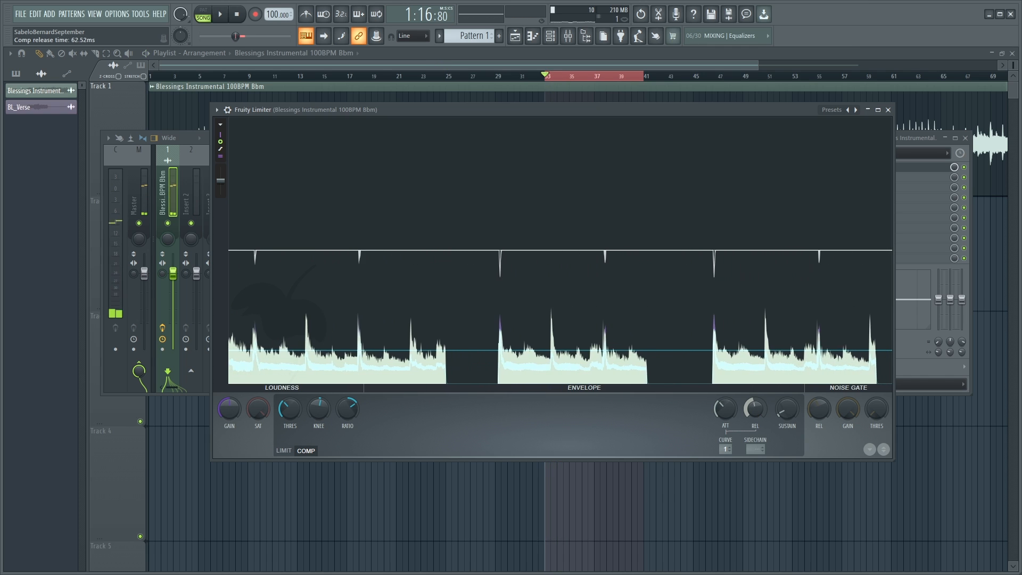
click(220, 14)
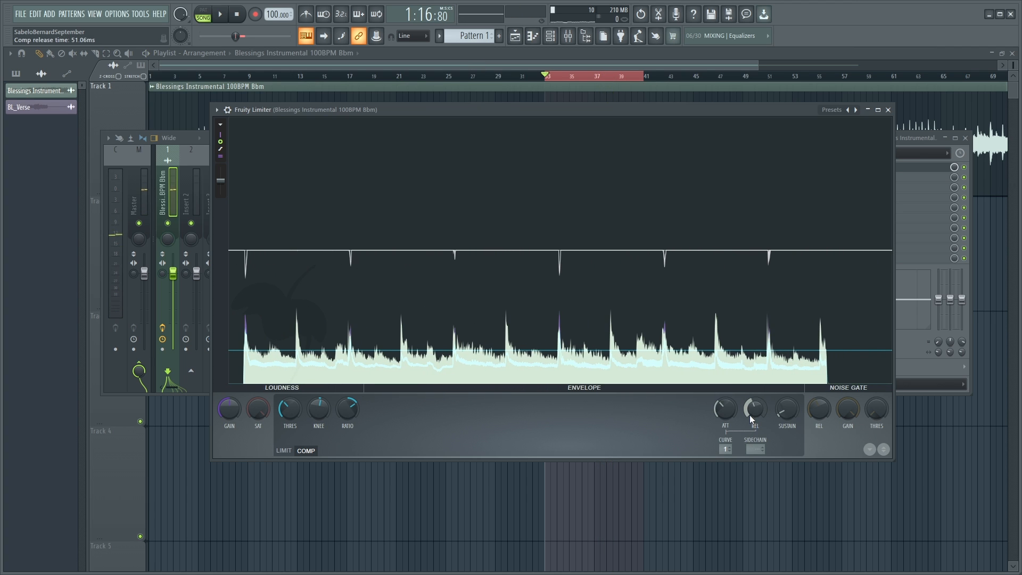
click(220, 14)
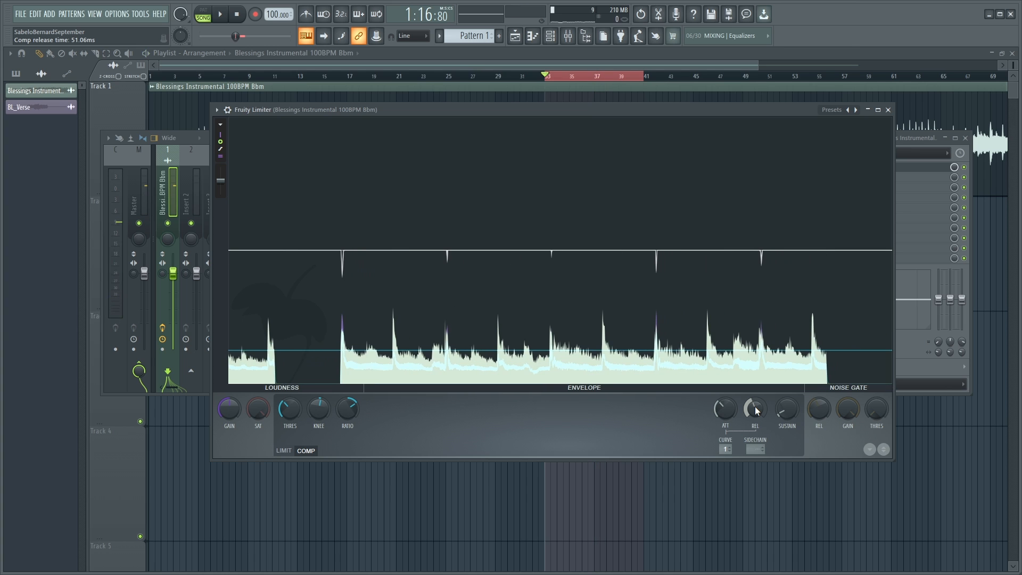
click(221, 14)
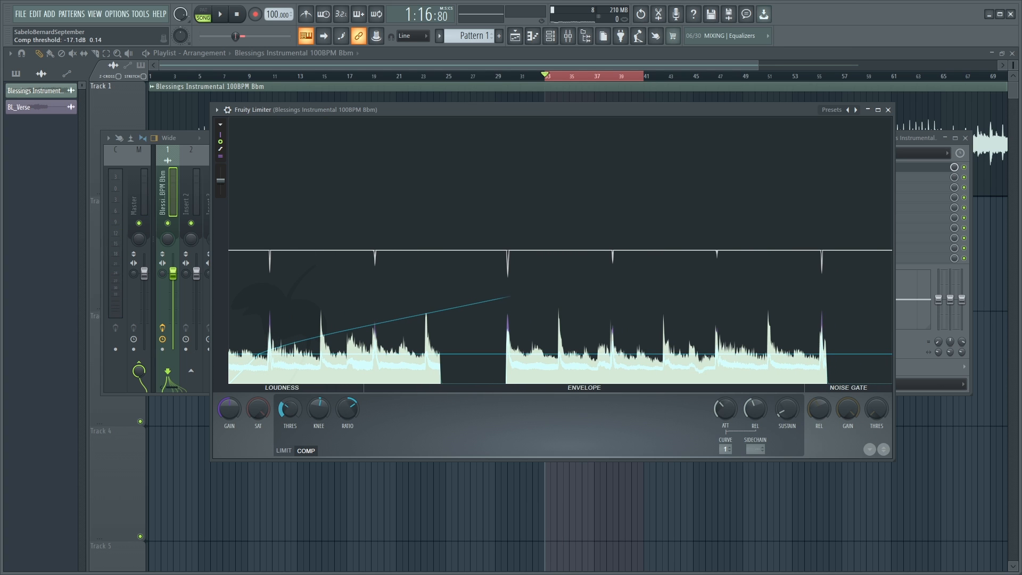
Lower the threshold further, lengthen the attack, and play the instrumental to hear it
click(220, 14)
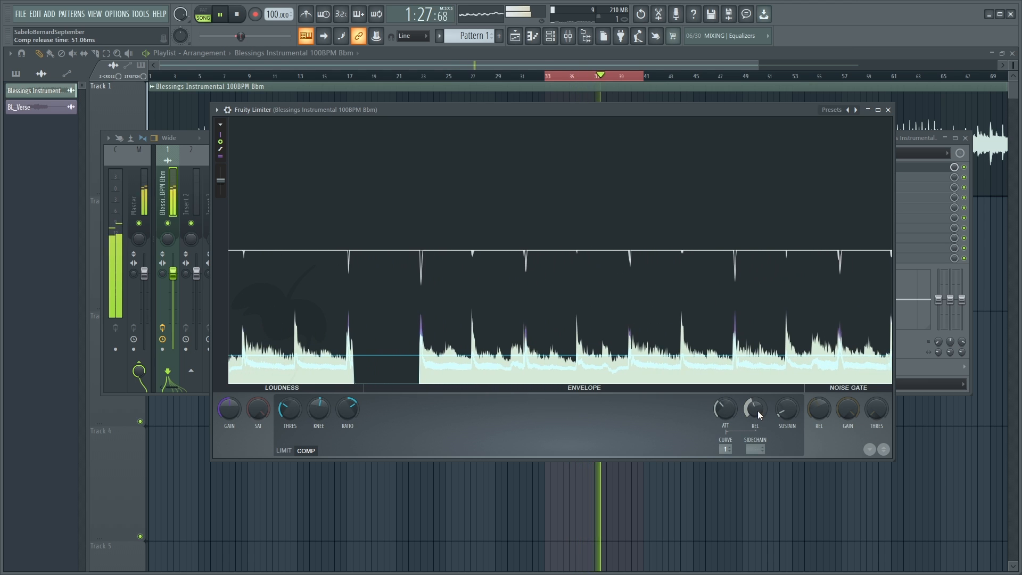
click(236, 15)
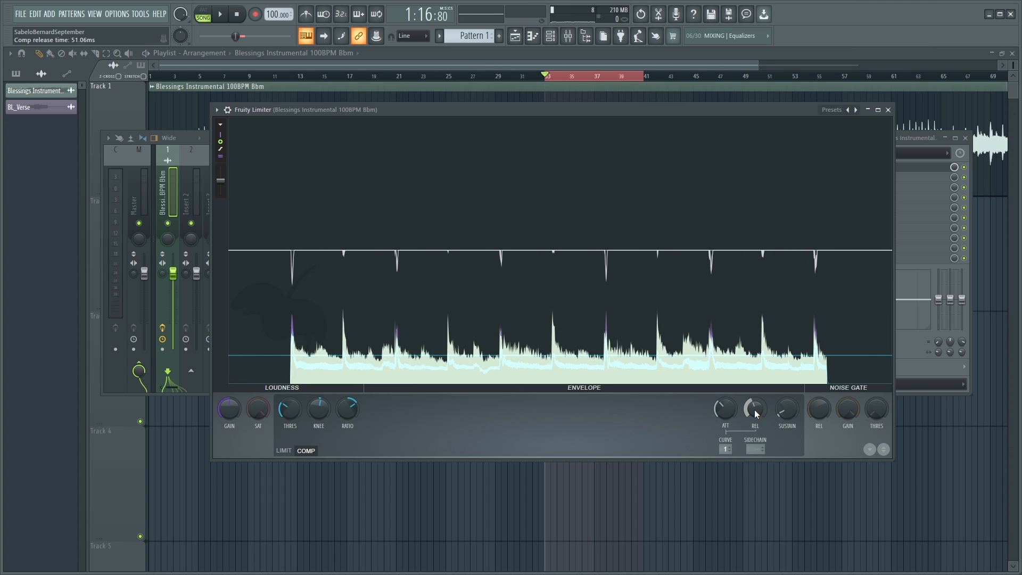
click(220, 14)
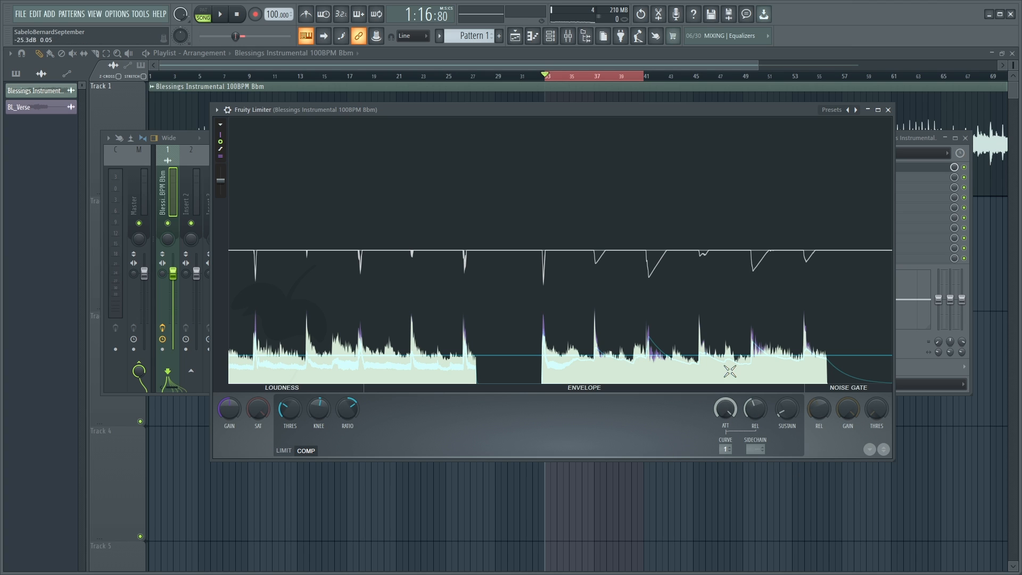
click(220, 14)
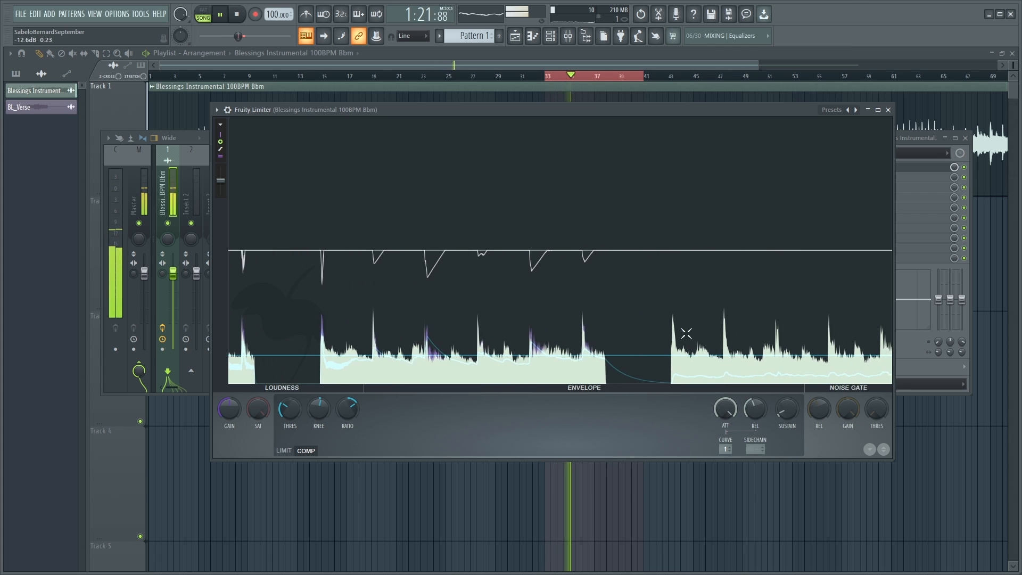
Audition the compression and settle the compressor attack at about 18.7 ms
click(236, 14)
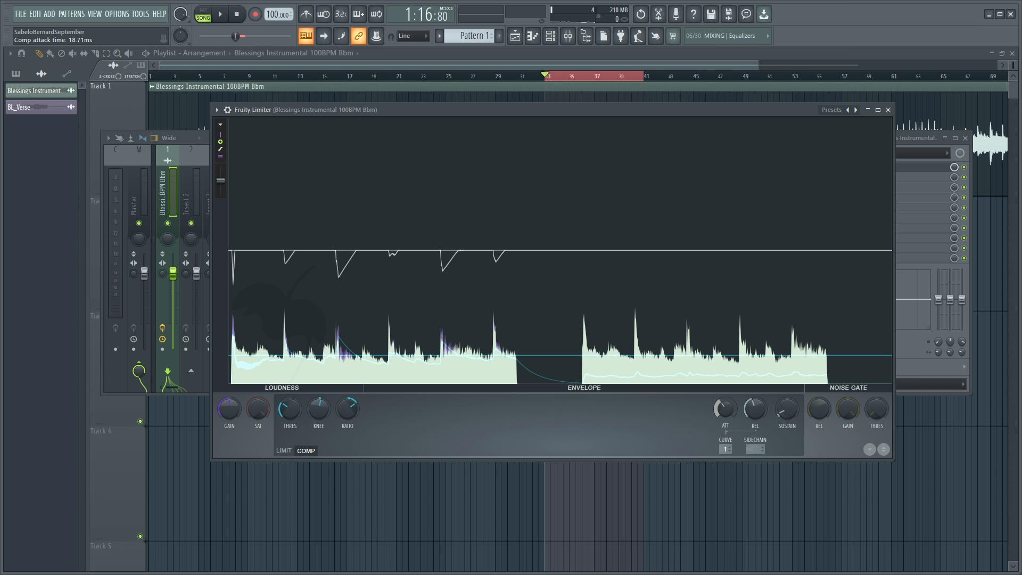
click(220, 14)
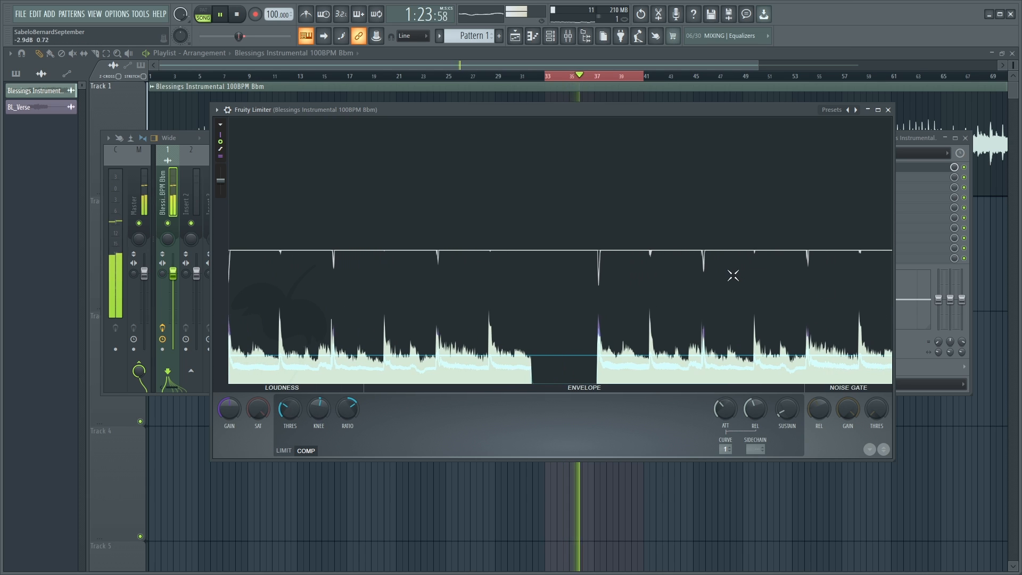
click(235, 14)
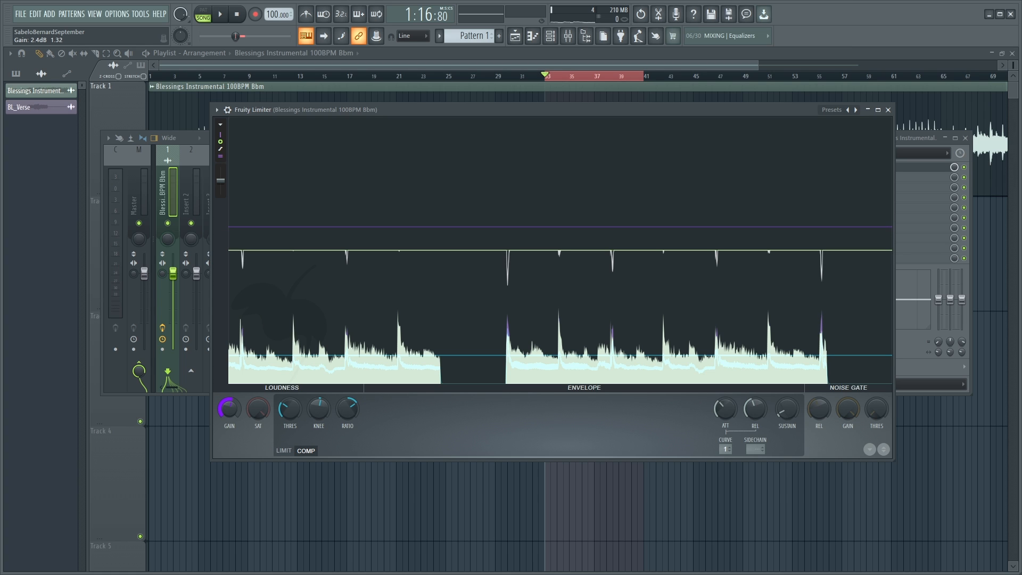
Play the instrumental with 2.4 dB makeup gain, then bypass the limiter to compare
click(220, 14)
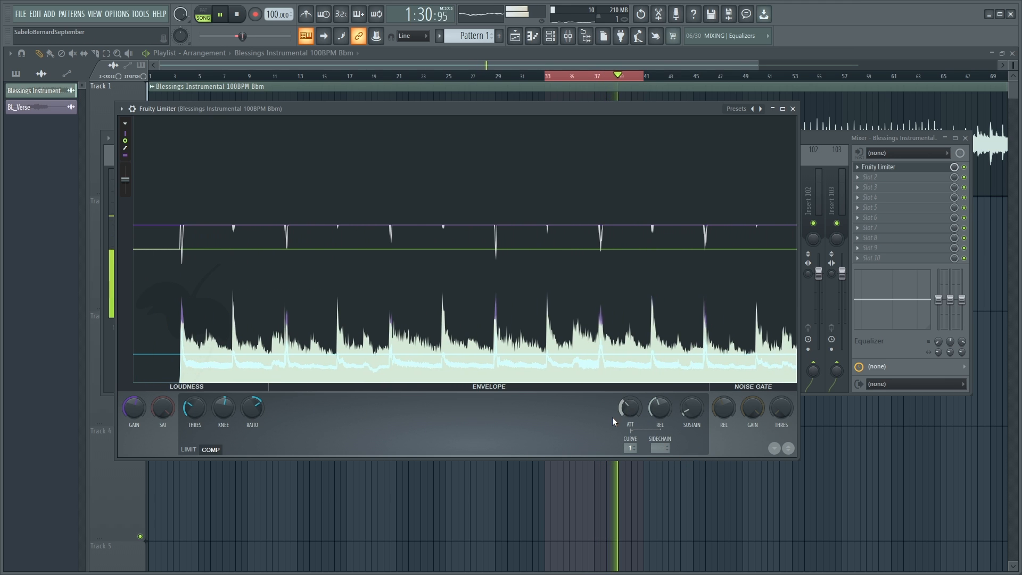
click(236, 14)
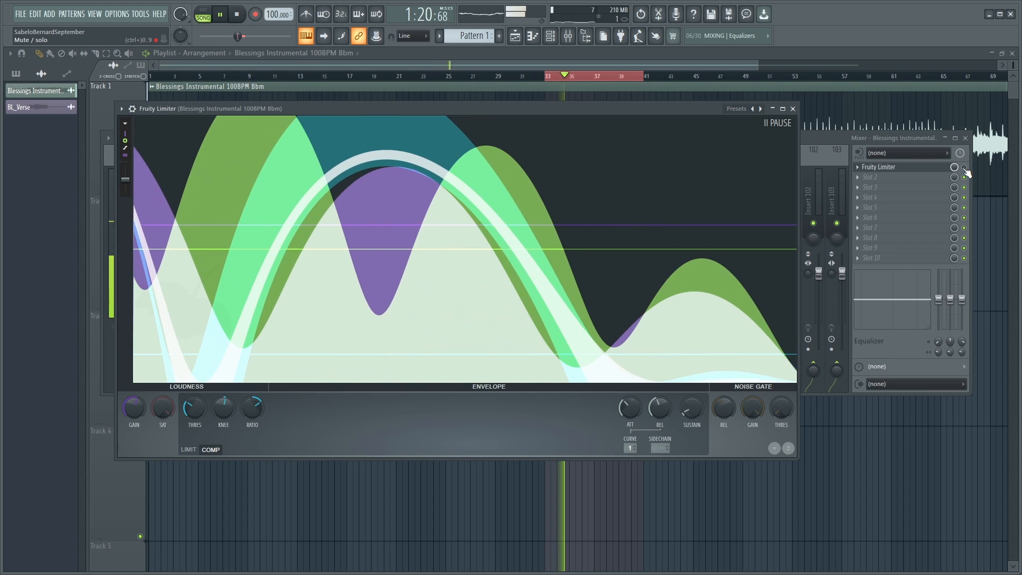
click(236, 14)
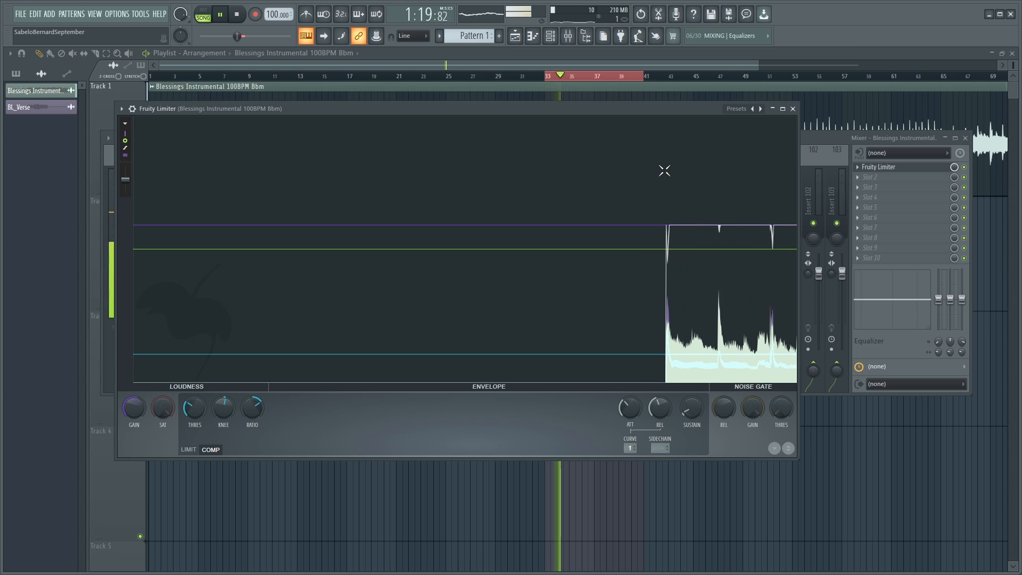
click(220, 14)
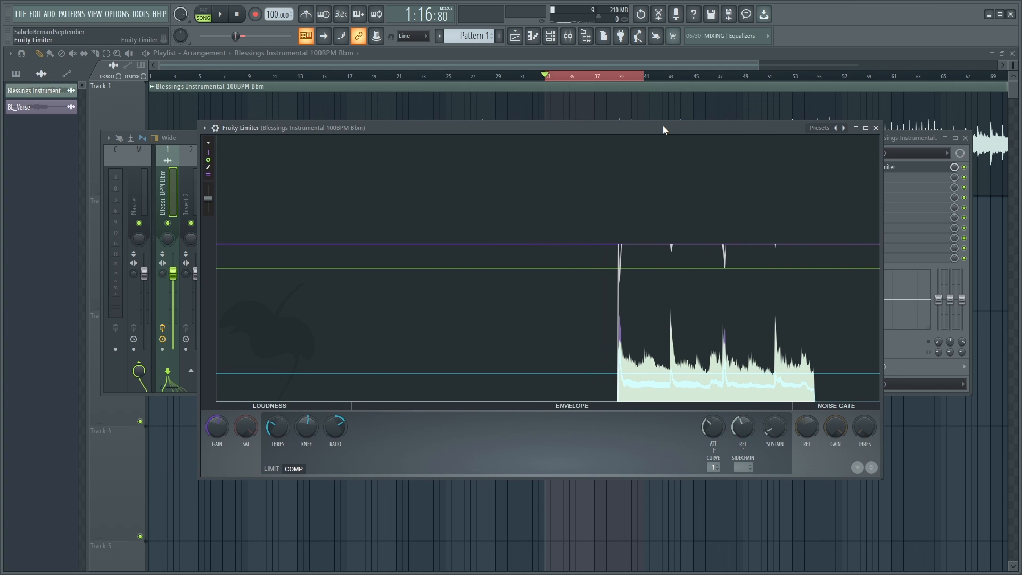
mouse_move(627, 172)
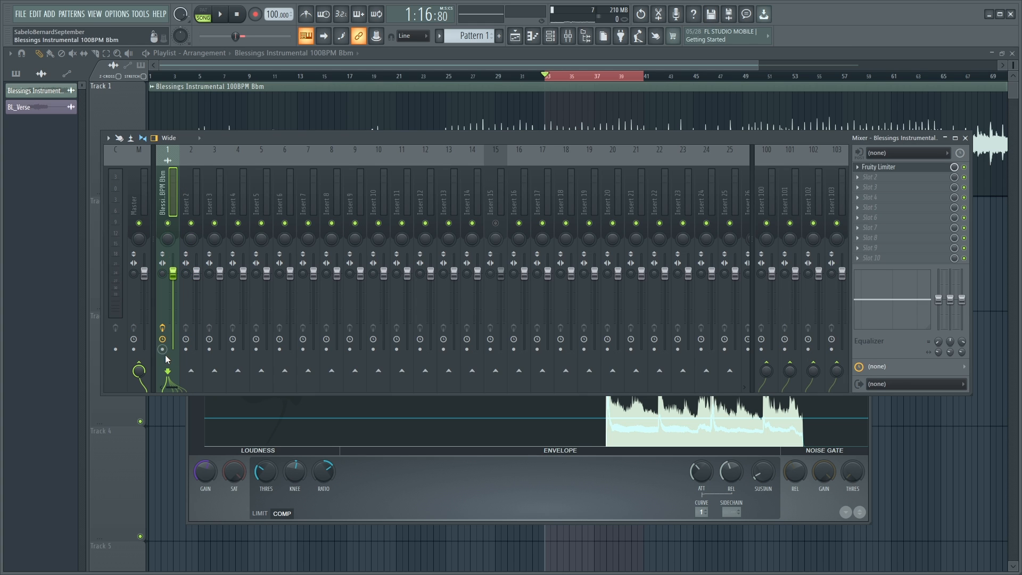
mouse_move(108, 138)
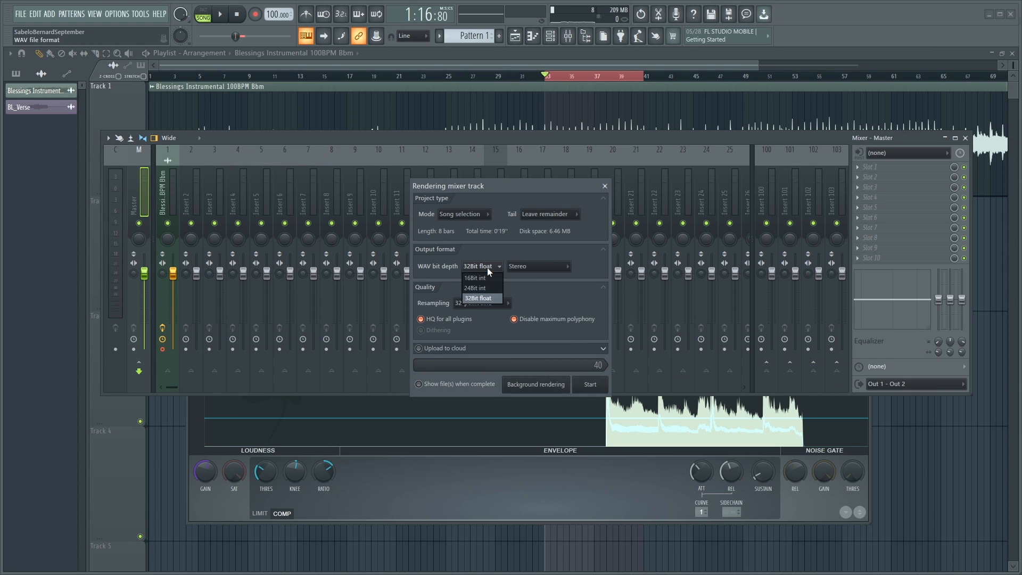
Render the instrumental's mixer track to WAV at 24-bit int with Tail set to Cut remainder
click(548, 214)
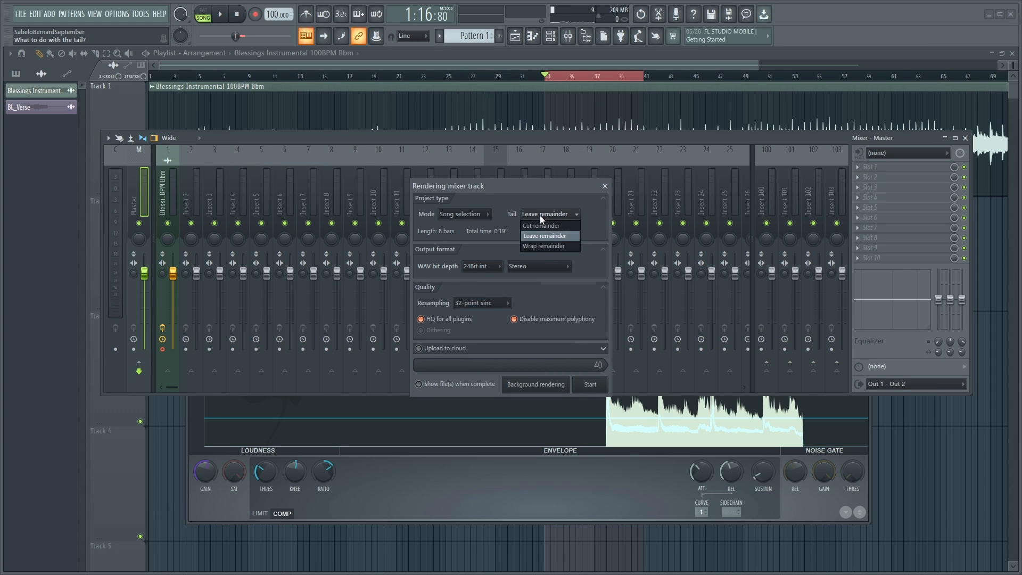
click(541, 225)
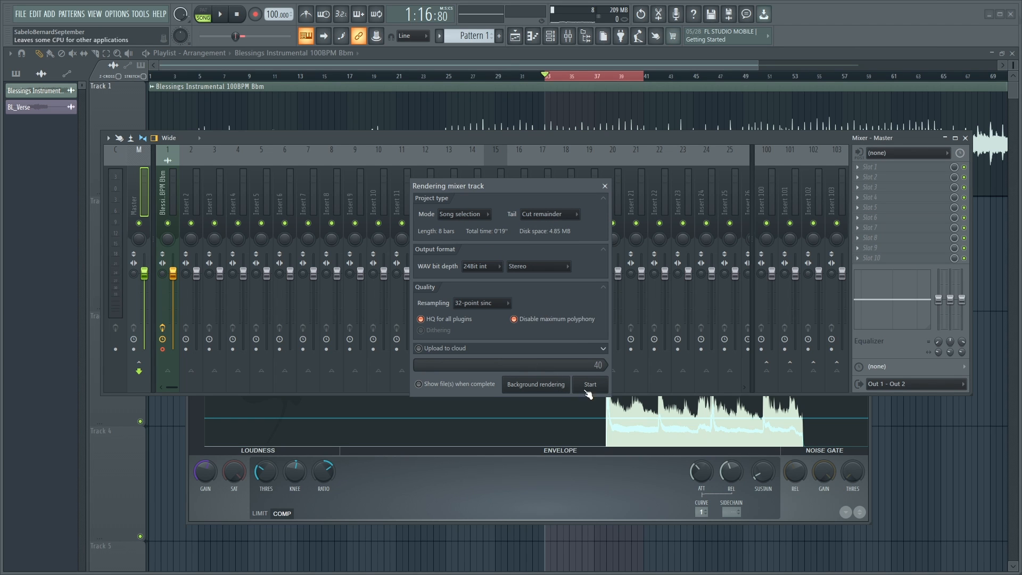
click(589, 384)
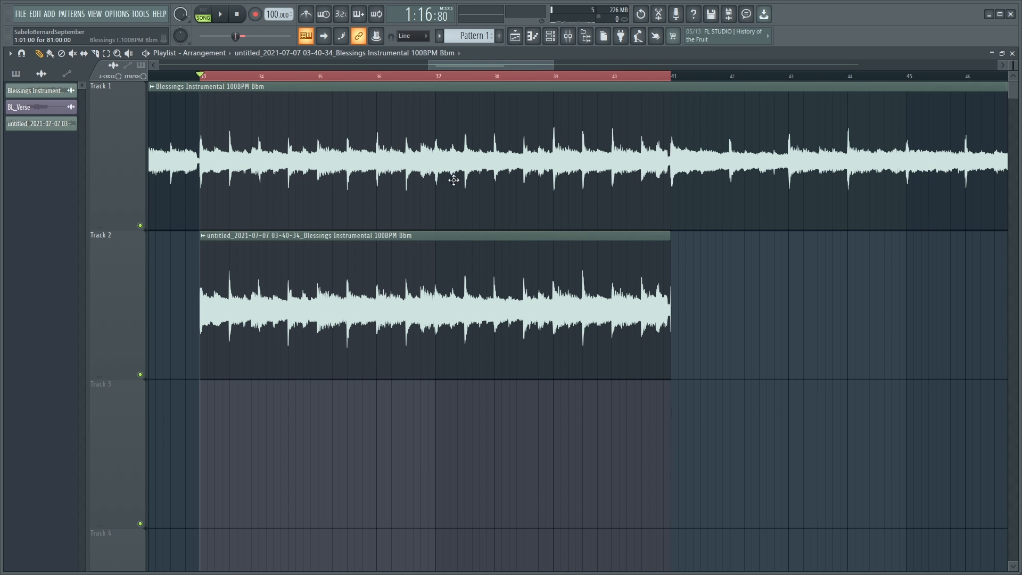
mouse_move(354, 144)
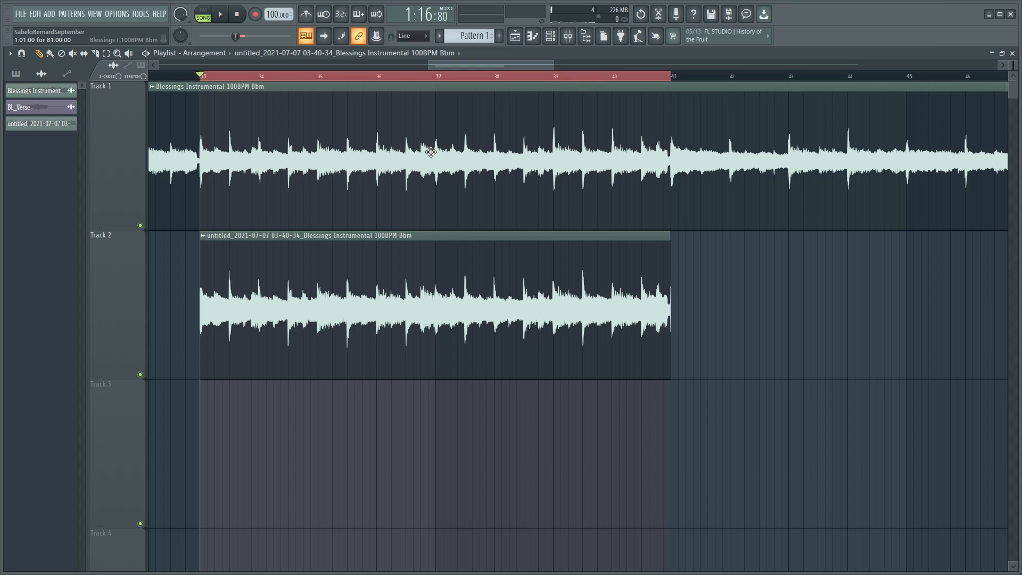
mouse_move(417, 158)
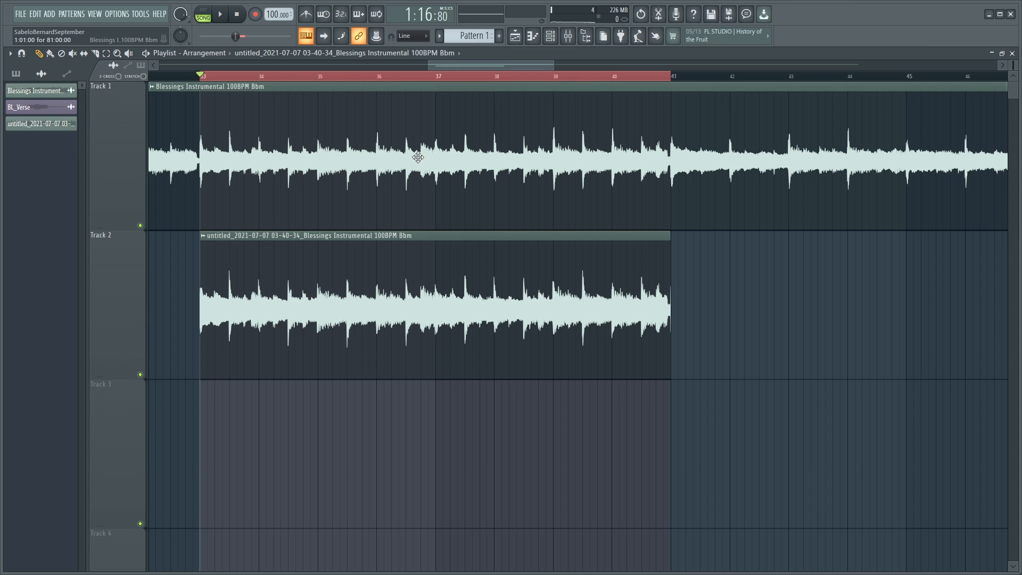
mouse_move(324, 142)
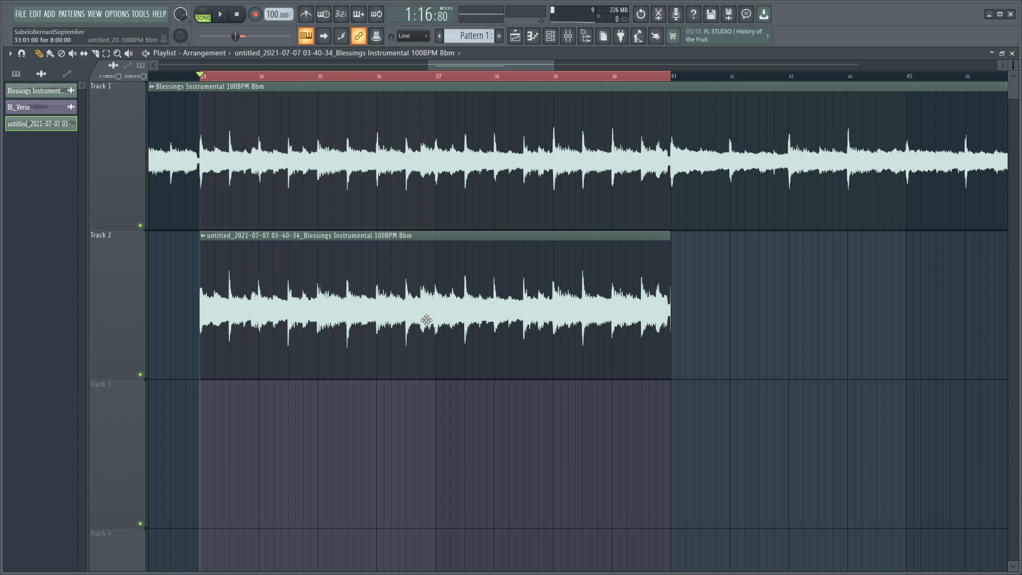
mouse_move(424, 322)
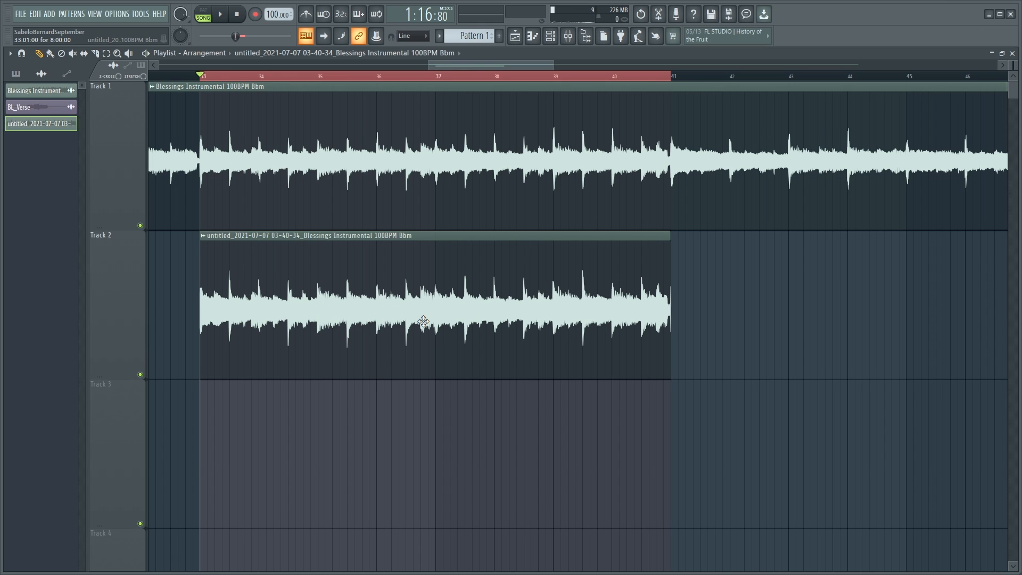
mouse_move(403, 187)
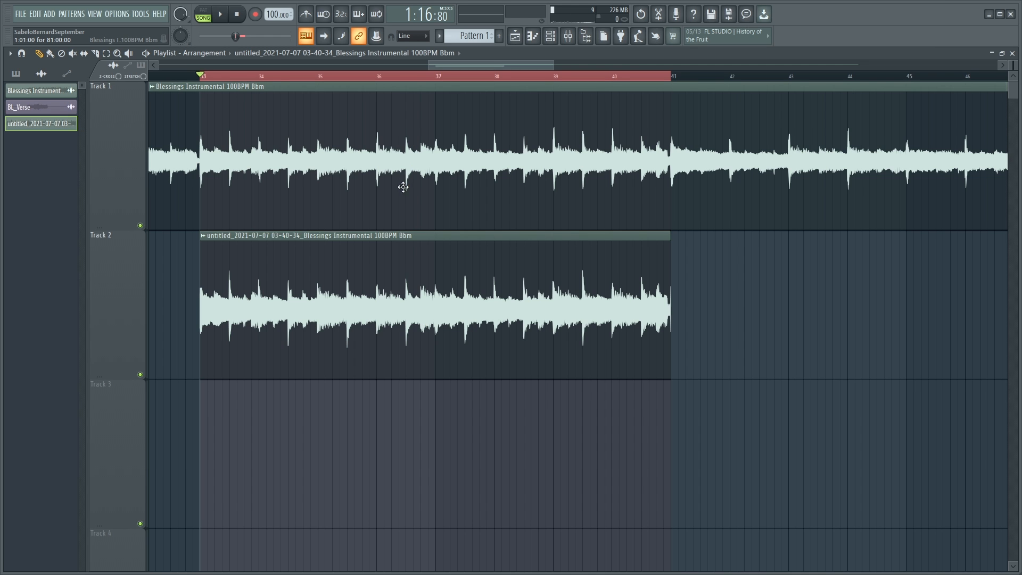
Bring the Mixer back up on the instrumental's track
click(566, 36)
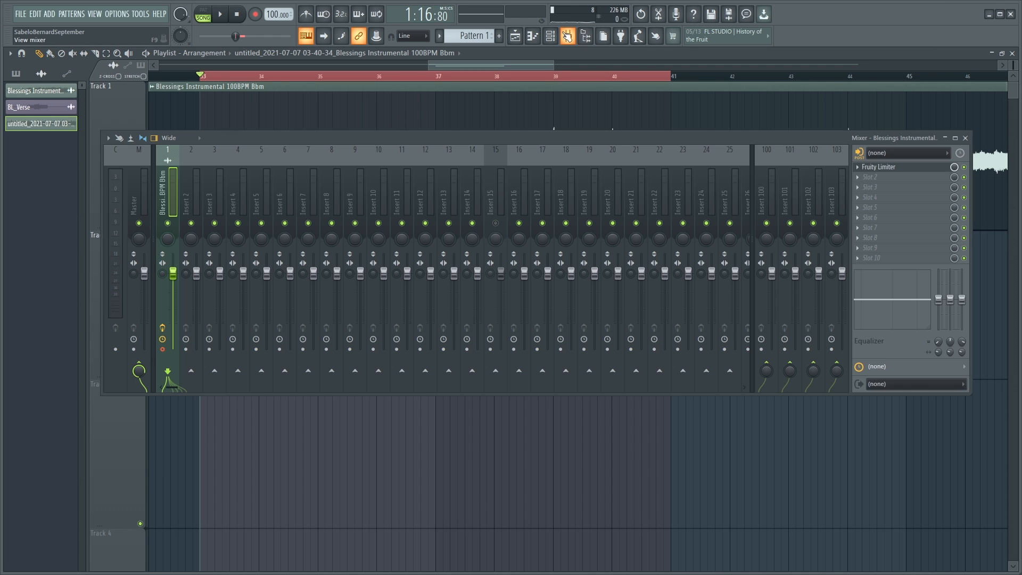